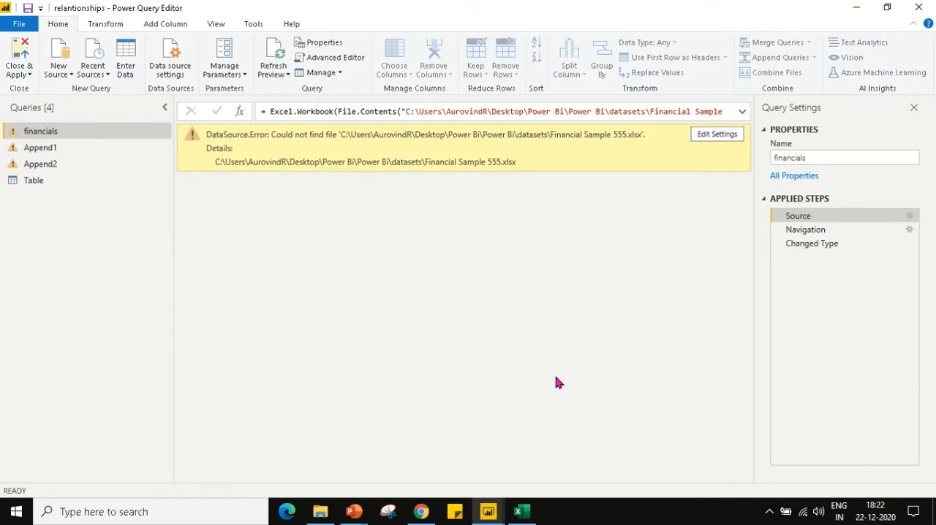
pyautogui.moveTo(523, 220)
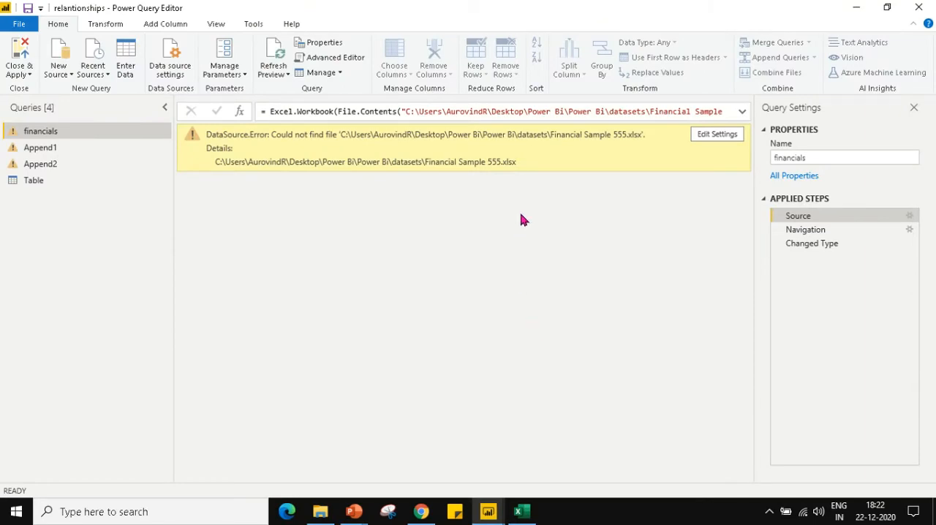
pyautogui.moveTo(170, 57)
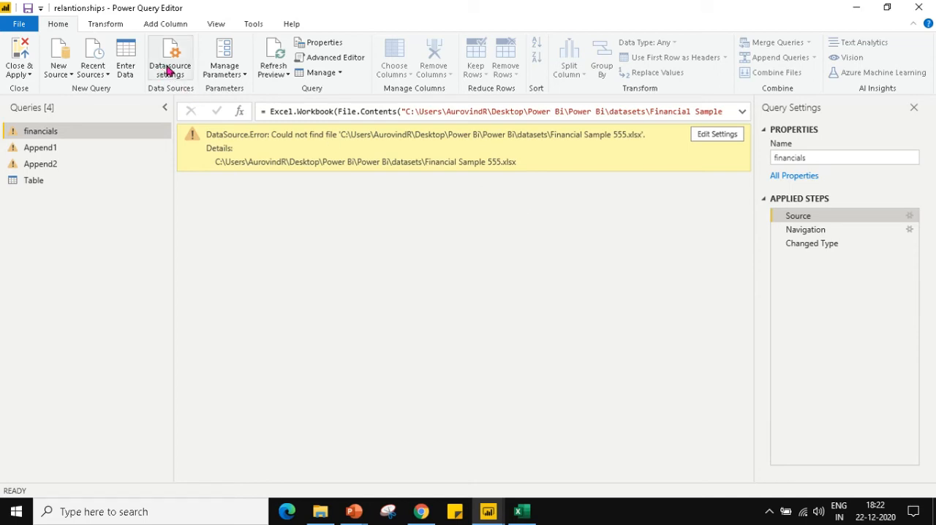
pyautogui.moveTo(377, 271)
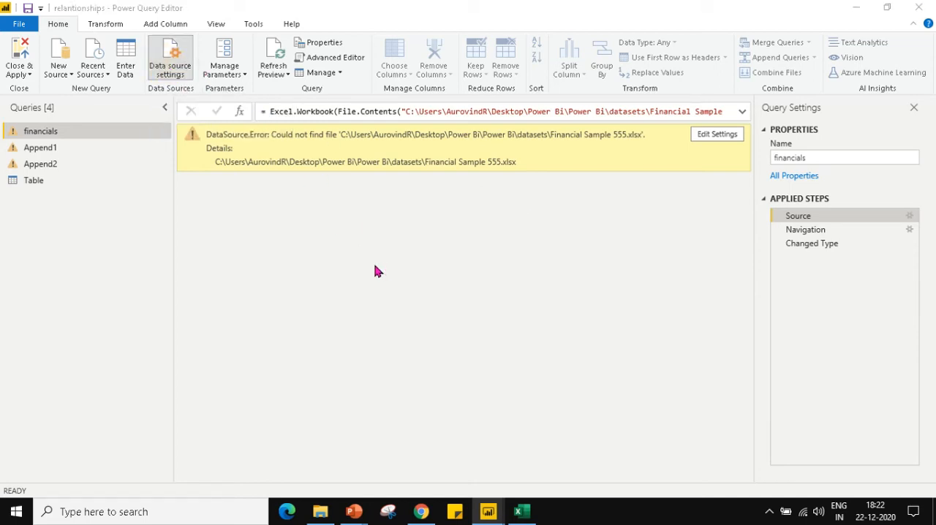
# Step: Change the financials data source file to the Financial Sample 1111 workbook
pyautogui.click(170, 58)
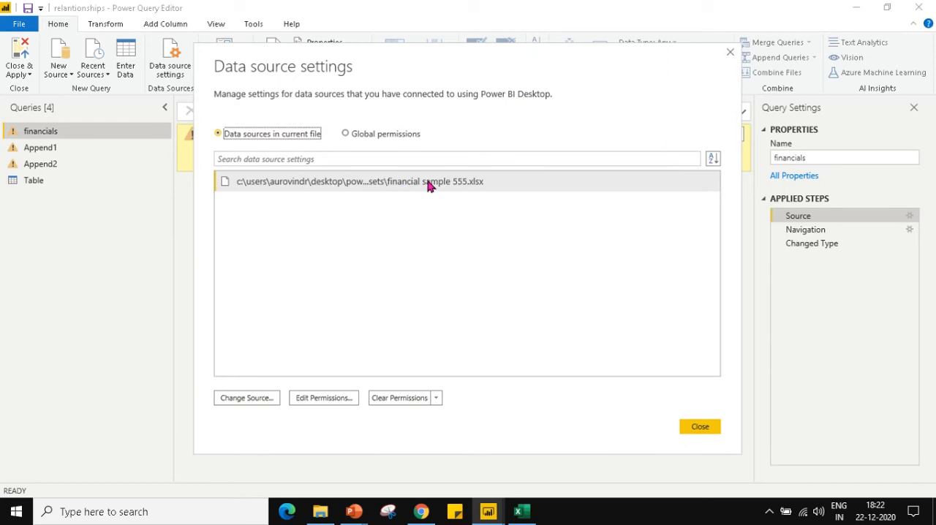
pyautogui.moveTo(246, 398)
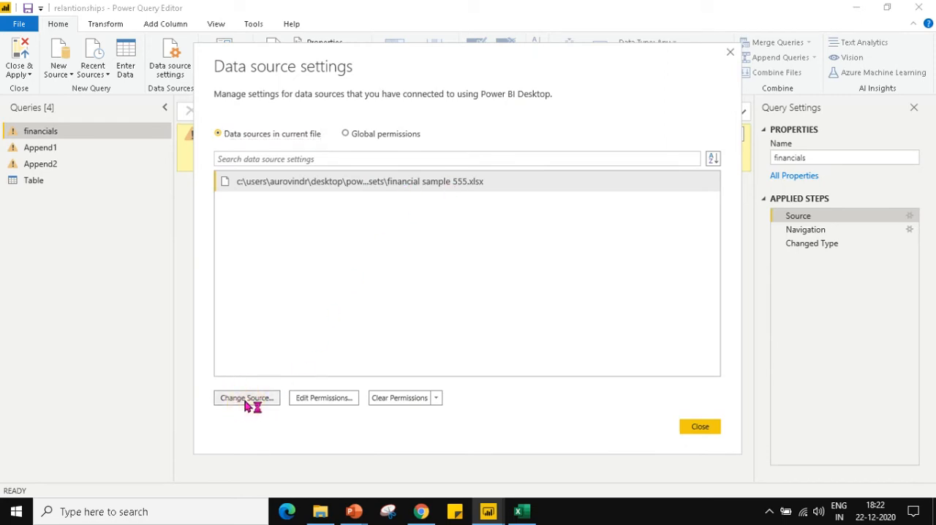
pyautogui.moveTo(359, 318)
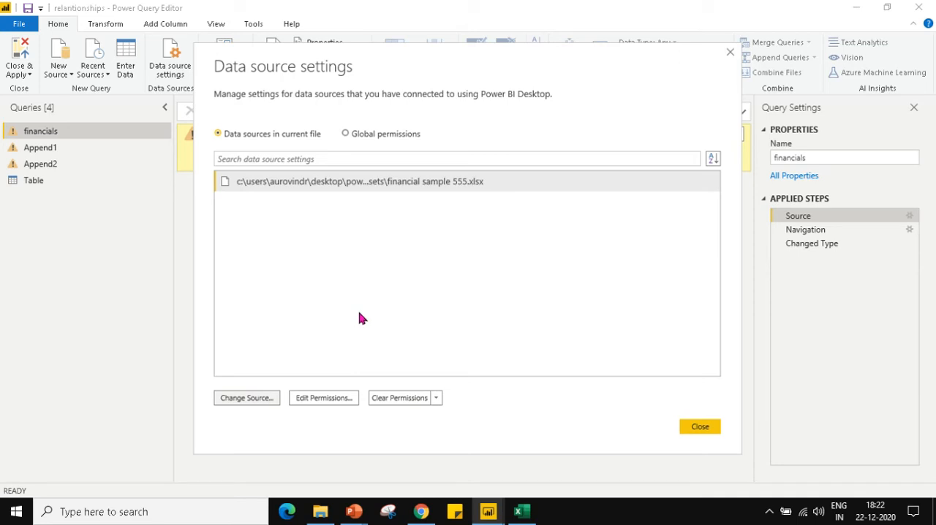
pyautogui.click(246, 397)
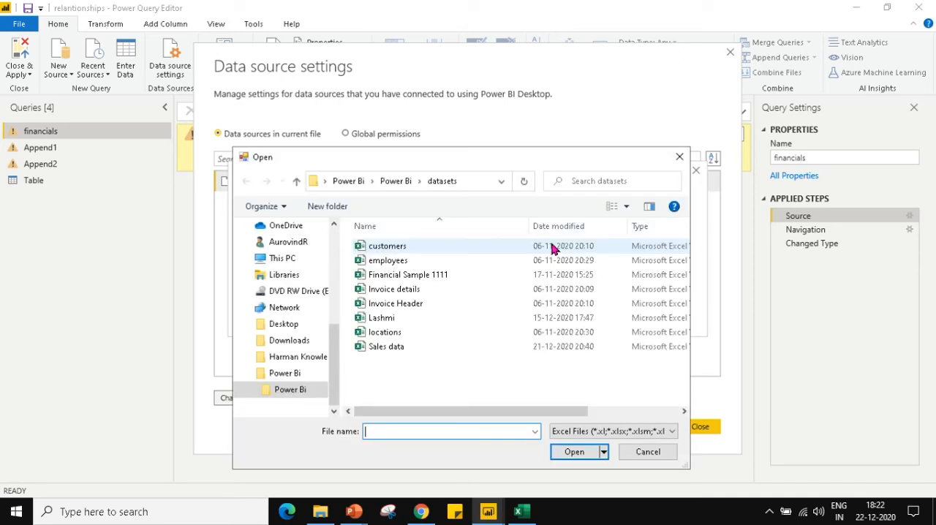
pyautogui.click(408, 274)
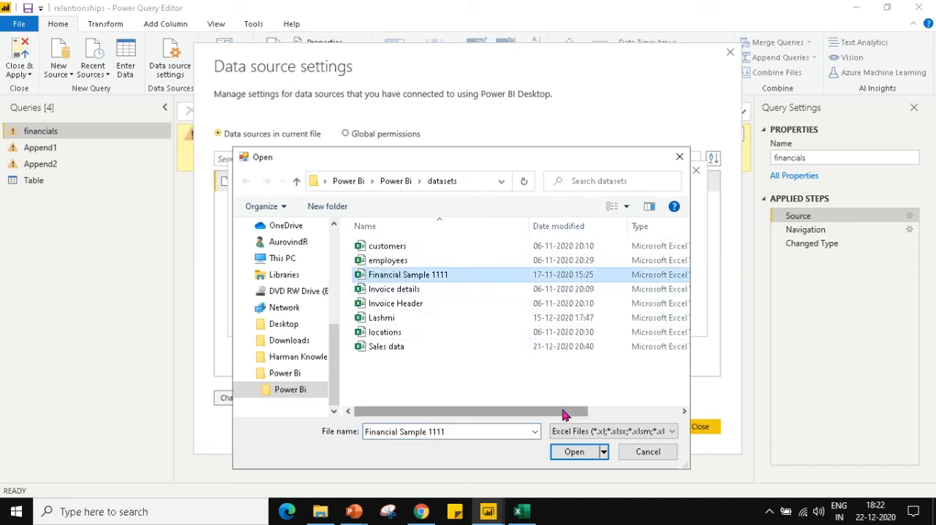
pyautogui.click(574, 451)
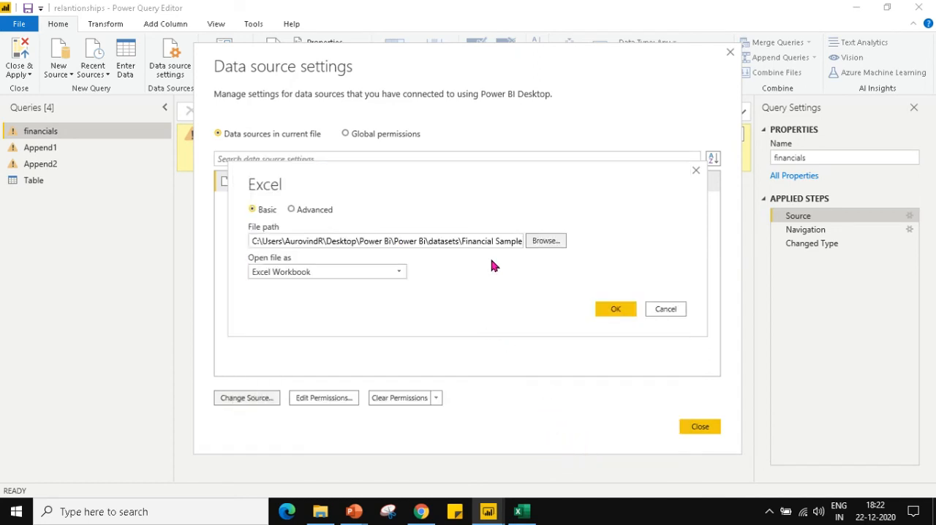
pyautogui.click(615, 309)
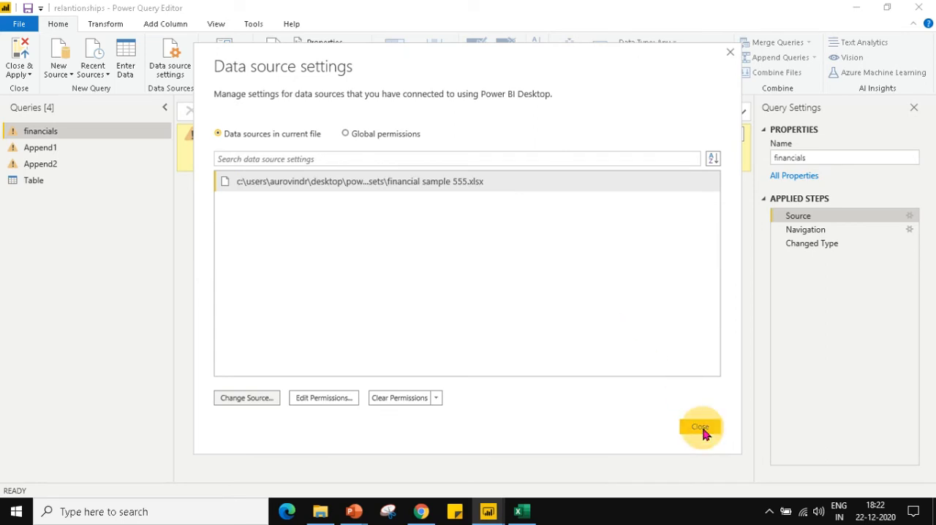
pyautogui.click(700, 427)
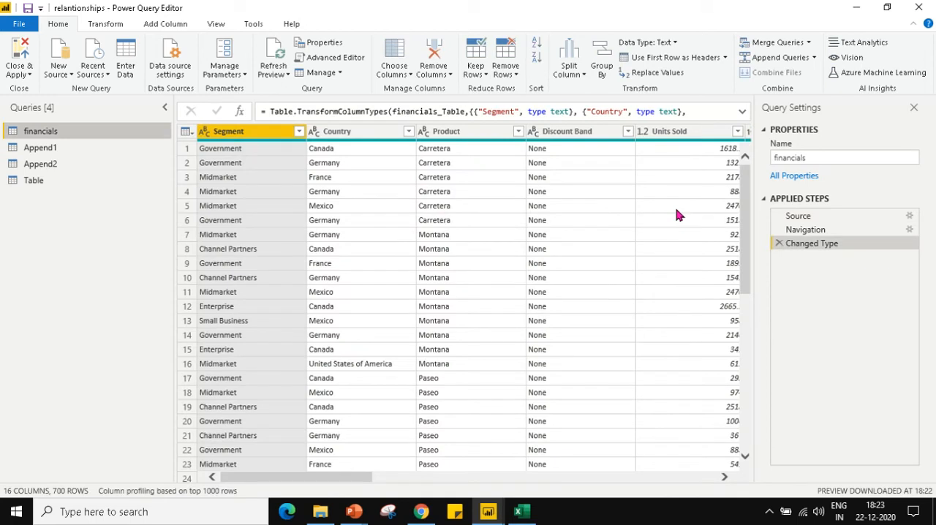
pyautogui.moveTo(841, 215)
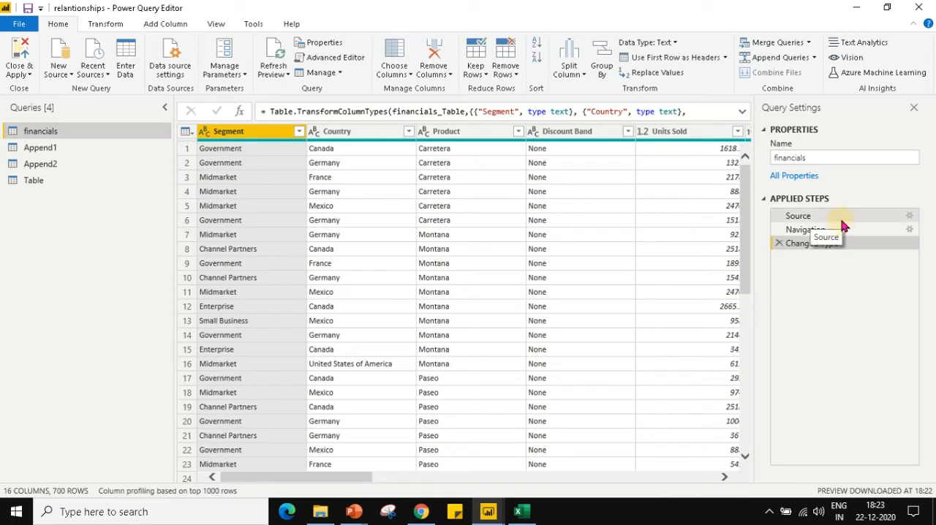
pyautogui.click(812, 242)
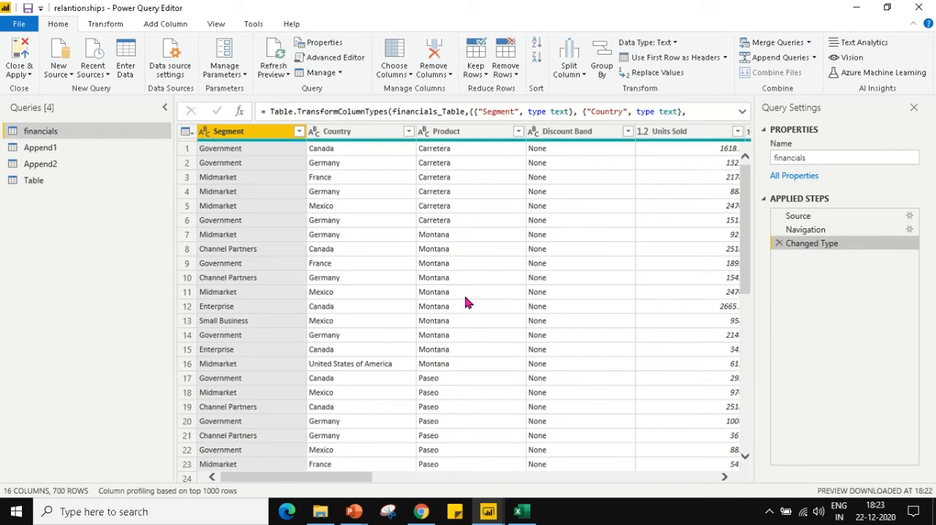
pyautogui.click(520, 511)
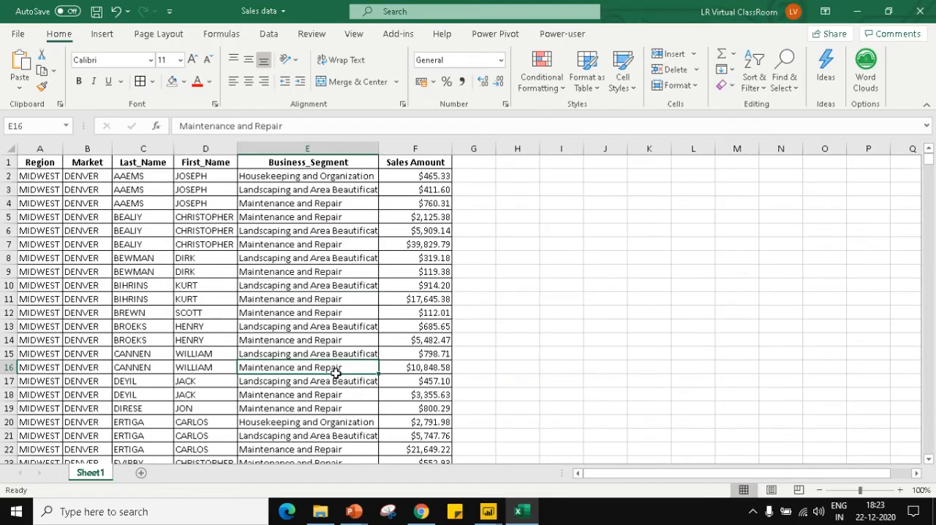
pyautogui.moveTo(290, 216)
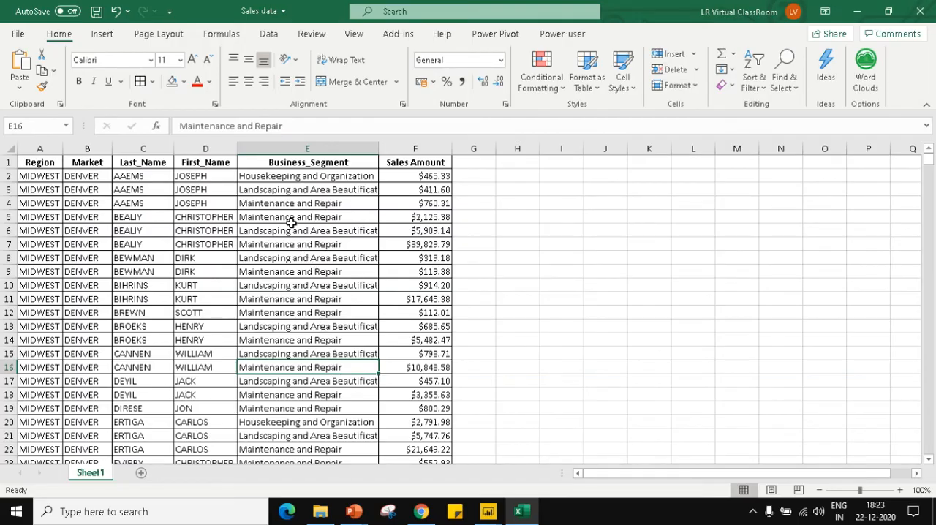
# Step: Format the sales range A1:F1347 as a table with headers using Ctrl+T
pyautogui.click(306, 217)
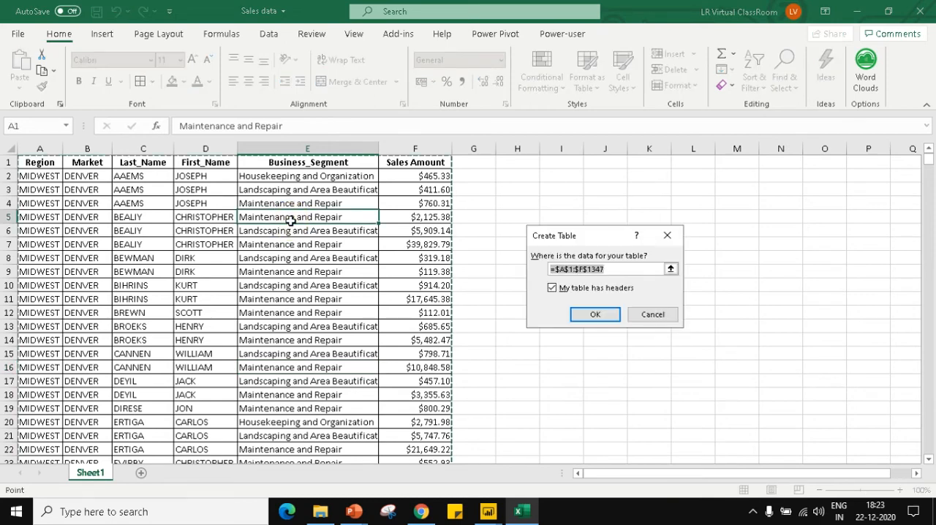
pyautogui.moveTo(500, 281)
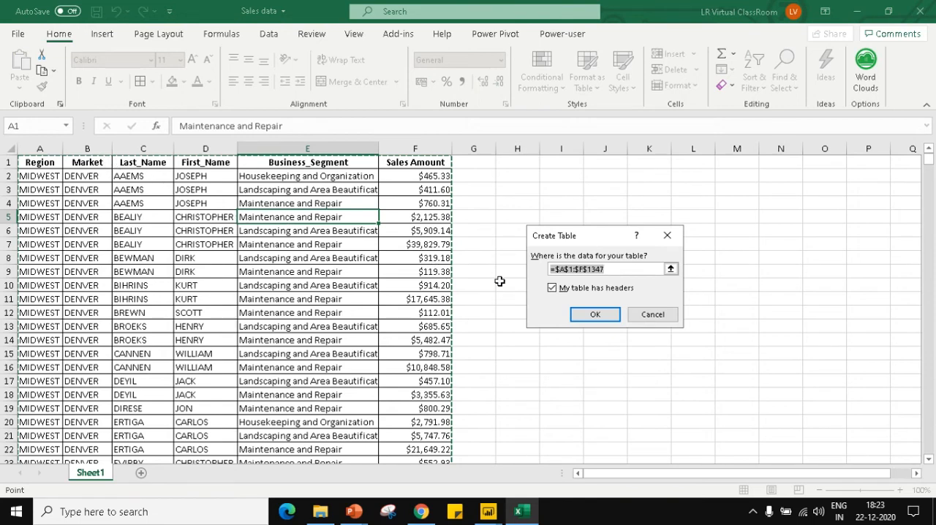
pyautogui.moveTo(595, 314)
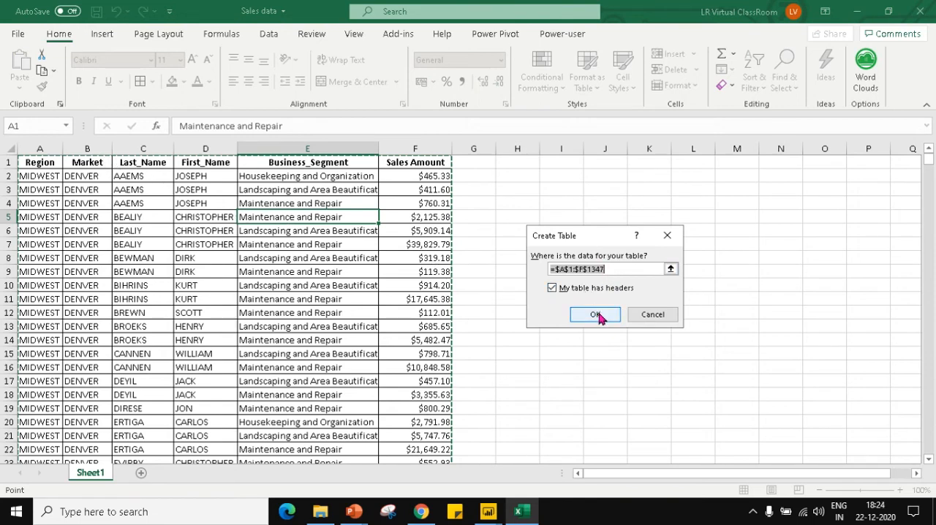
pyautogui.click(595, 314)
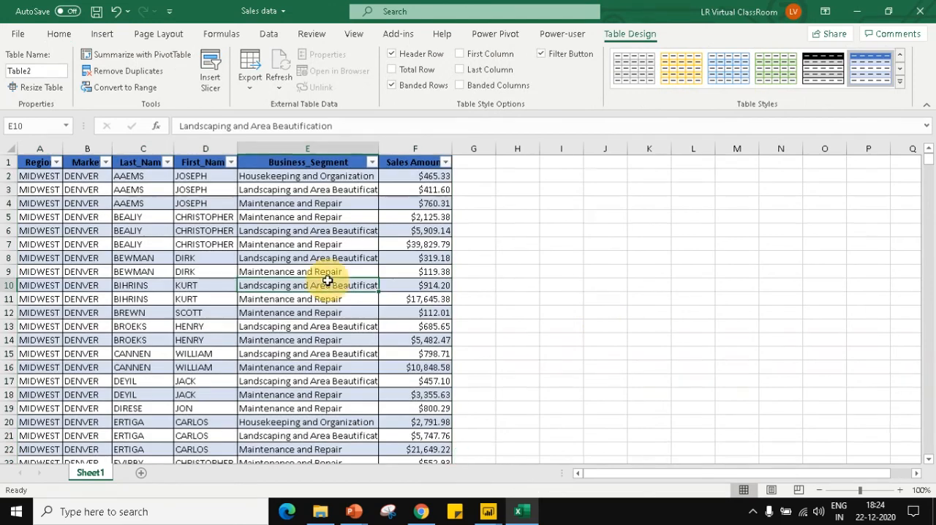